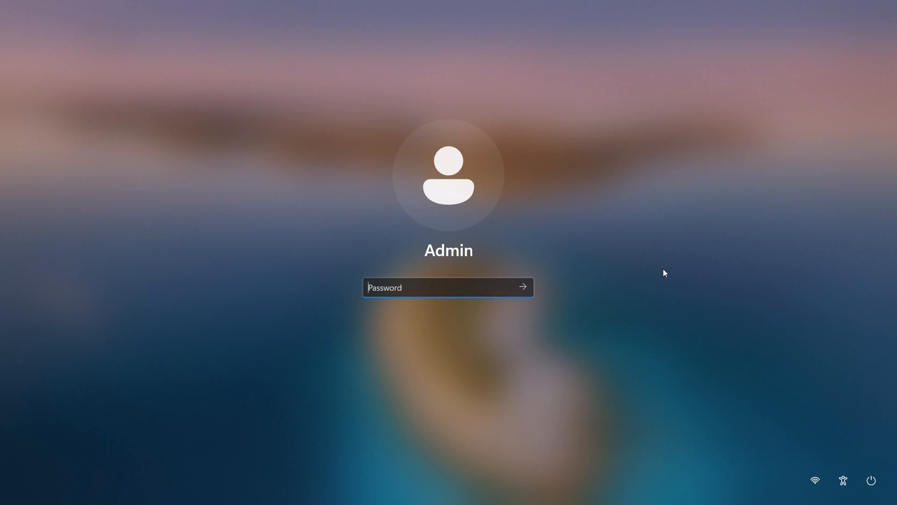
Step: Sign in at the lock screen with the account password
{"action": "type", "text": "password"}
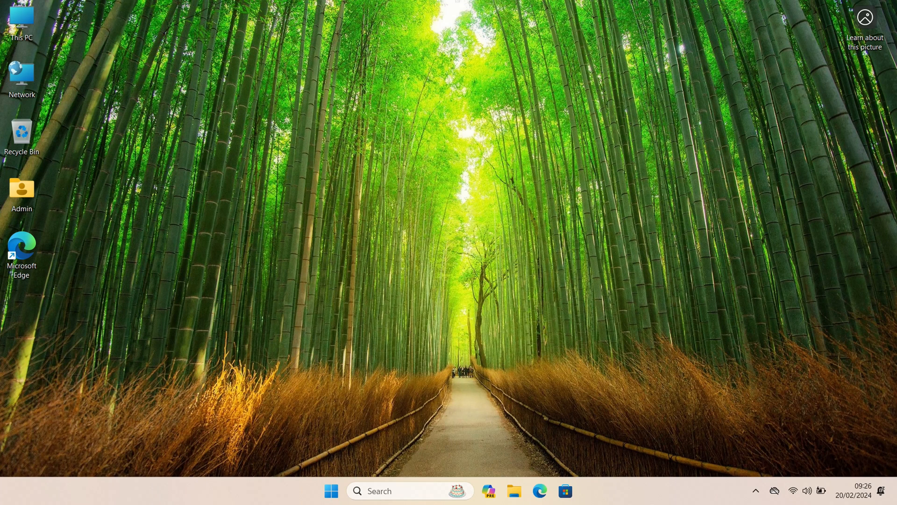
{"action": "mouse_move", "coordinate": [275, 192]}
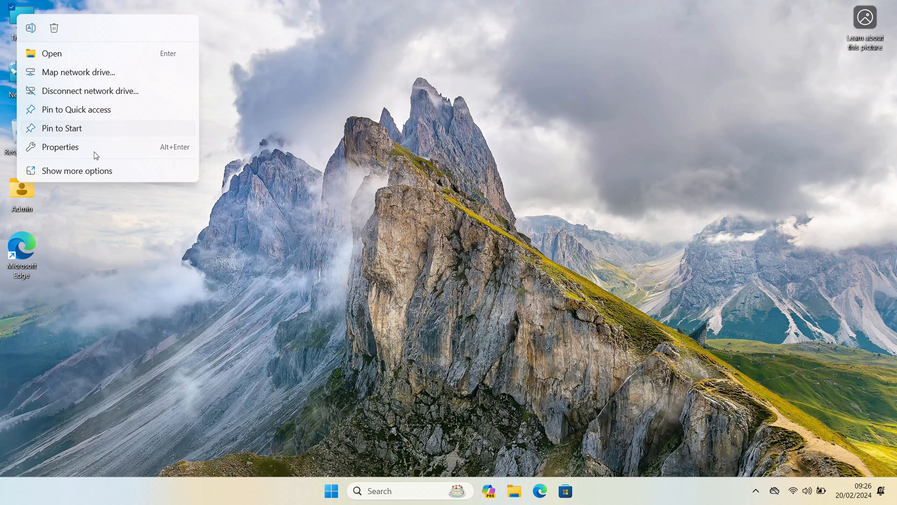
Step: Review the About page specifications, including Windows 11 Home 23H2 details
{"action": "left_click", "coordinate": [60, 147]}
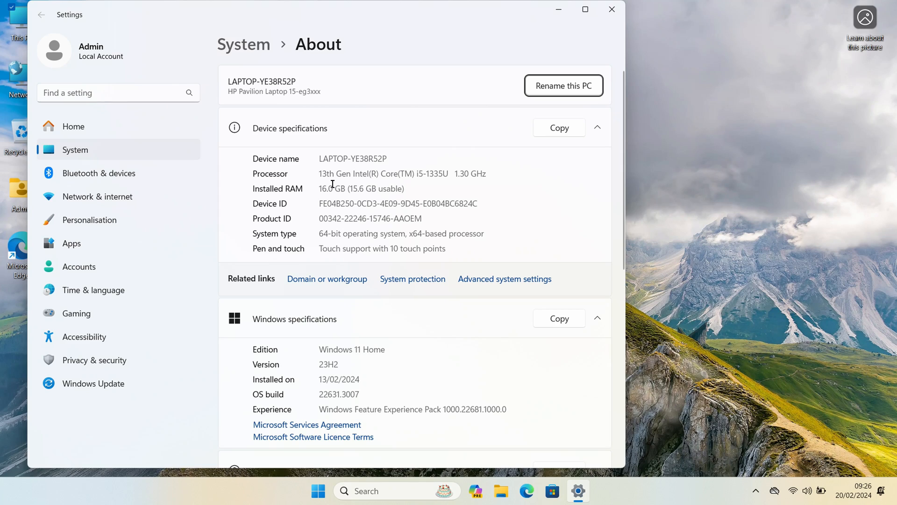
{"action": "mouse_move", "coordinate": [462, 175]}
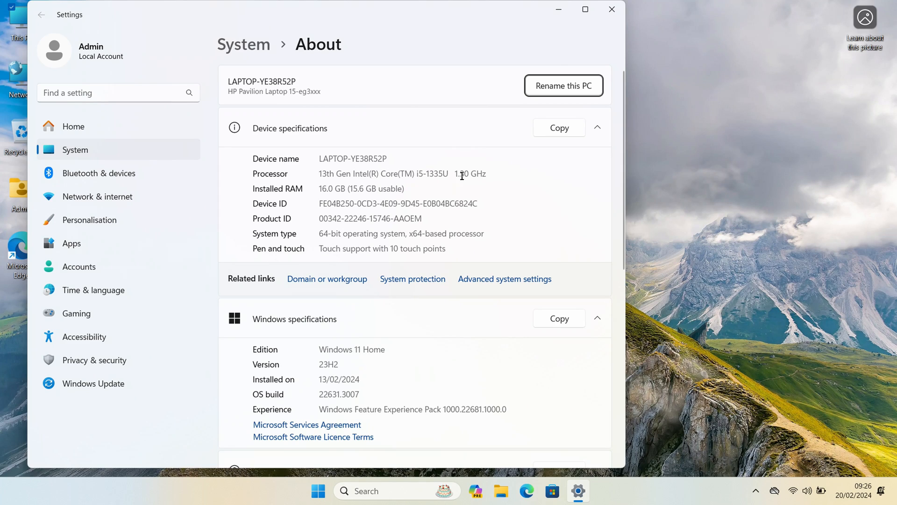
{"action": "mouse_move", "coordinate": [411, 183]}
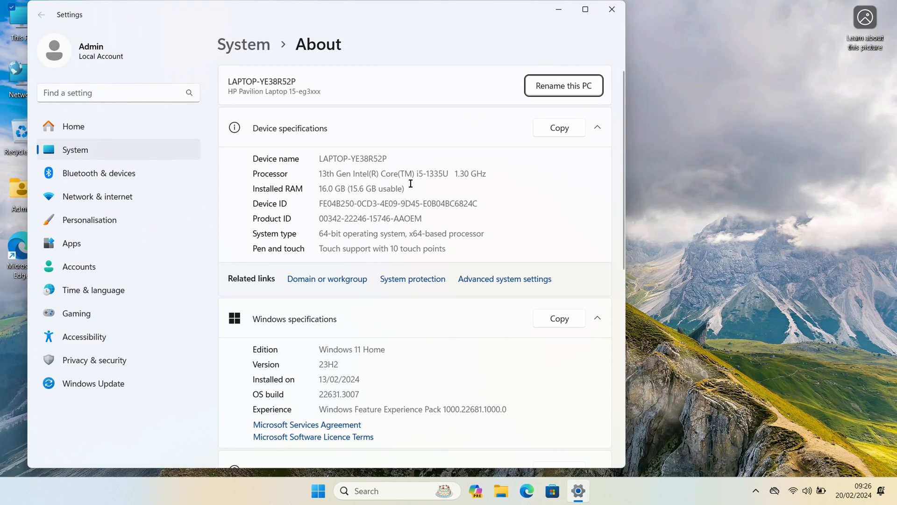
{"action": "mouse_move", "coordinate": [458, 173]}
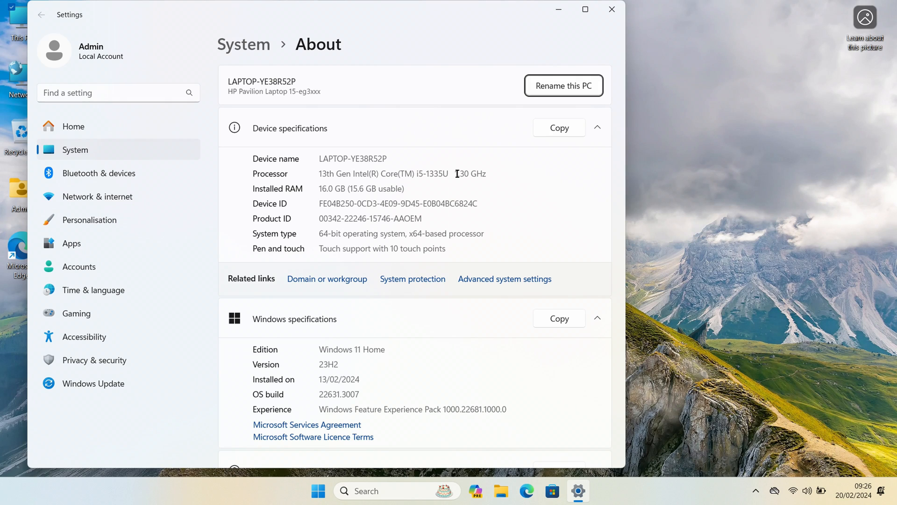
{"action": "mouse_move", "coordinate": [395, 222]}
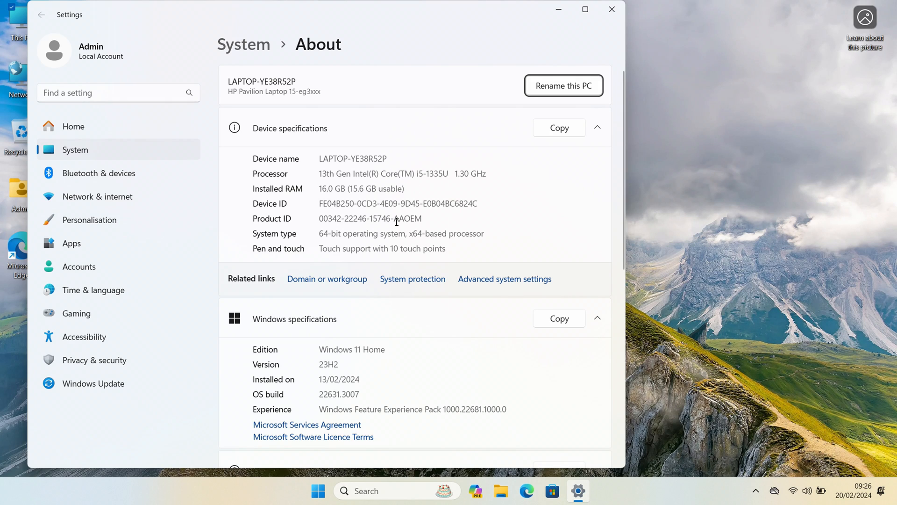
{"action": "scroll", "scroll_direction": "down", "scroll_amount": 3}
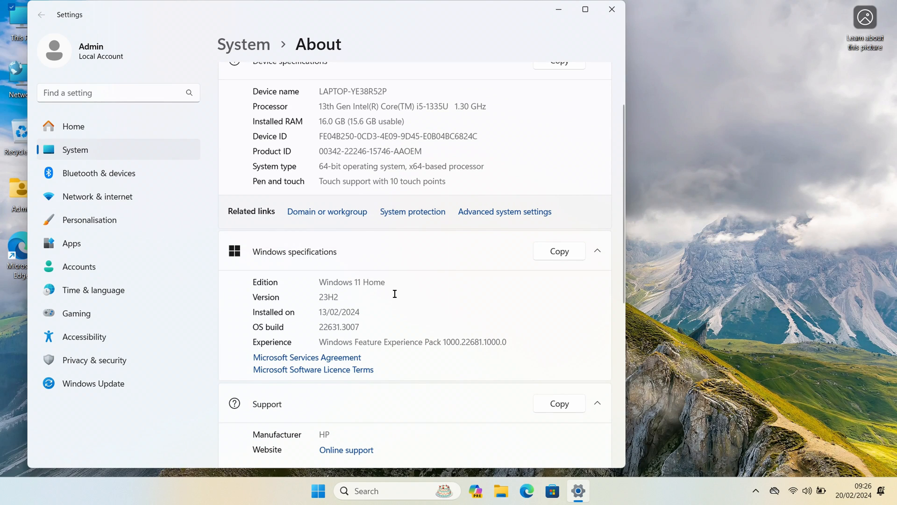
{"action": "mouse_move", "coordinate": [353, 292]}
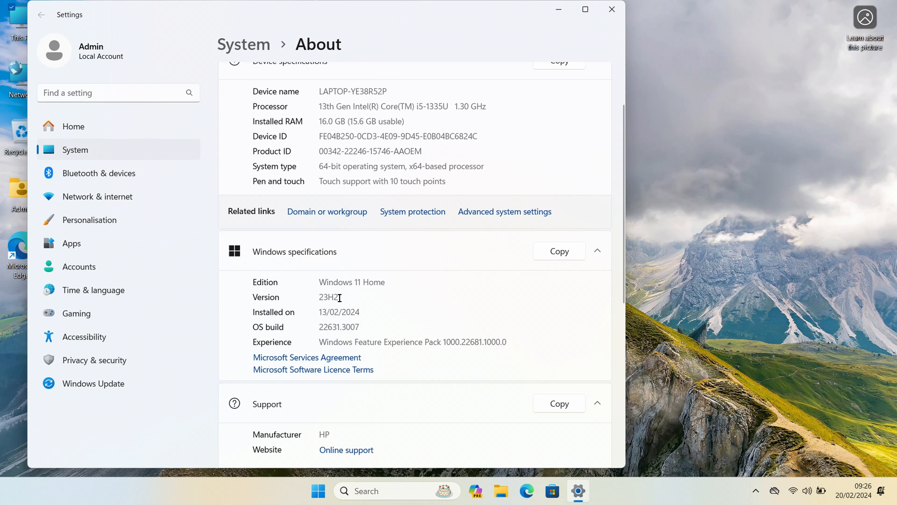
{"action": "mouse_move", "coordinate": [575, 29]}
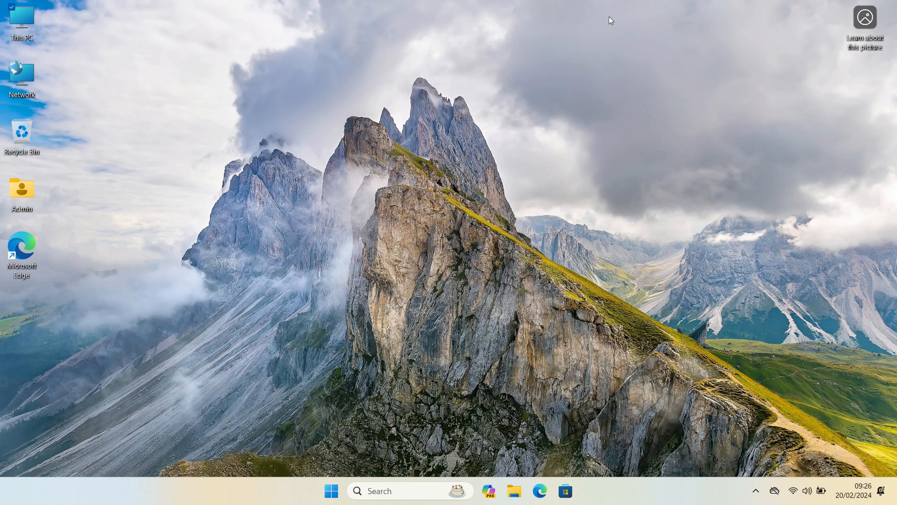
Step: Touch-drag the Admin folder icon to the centre and back, then check brightness
{"action": "left_click_drag", "start_coordinate": [22, 191], "coordinate": [238, 195]}
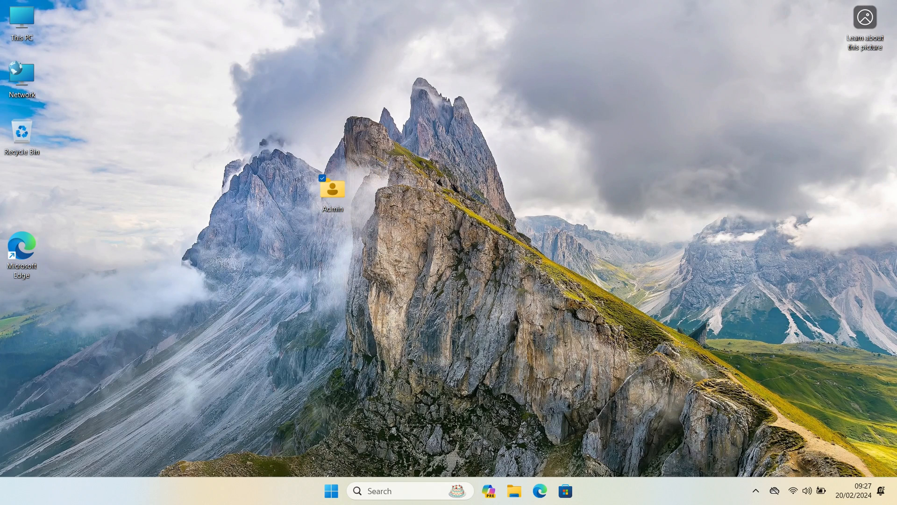
{"action": "left_click_drag", "start_coordinate": [332, 189], "coordinate": [22, 189]}
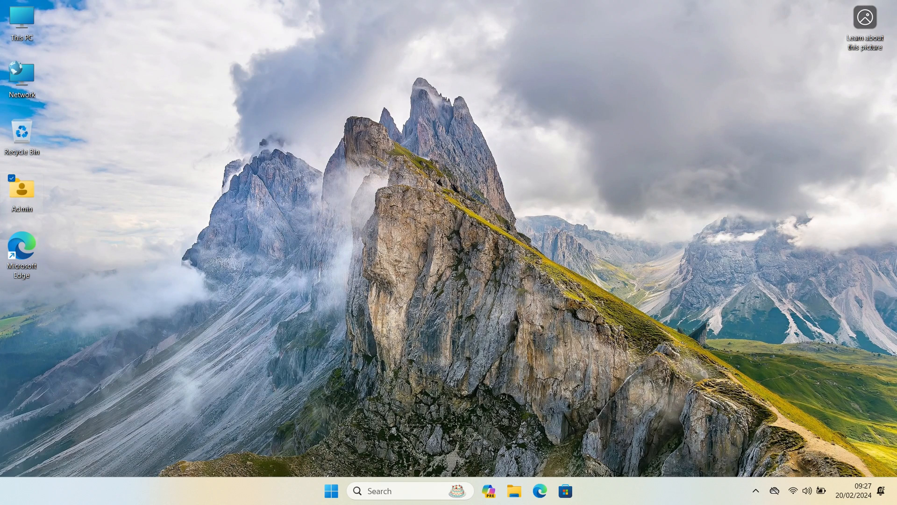
{"action": "mouse_move", "coordinate": [22, 189]}
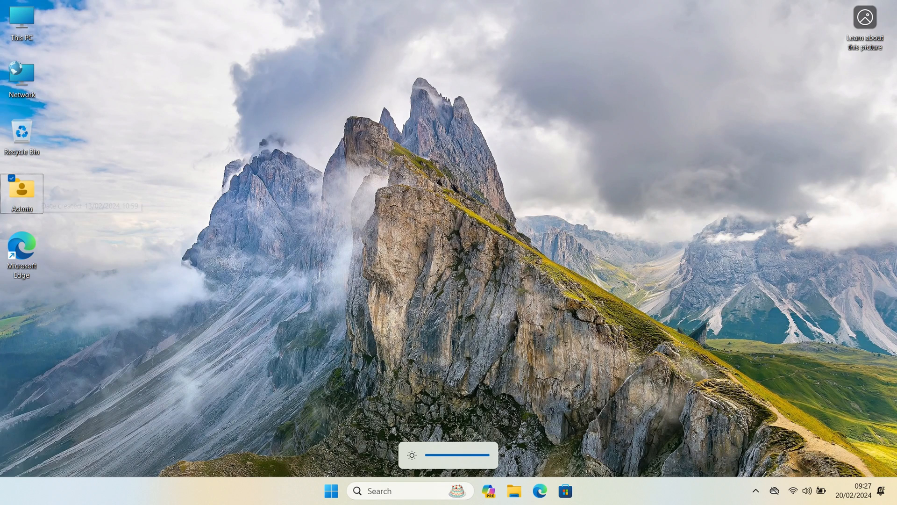
{"action": "mouse_move", "coordinate": [294, 159]}
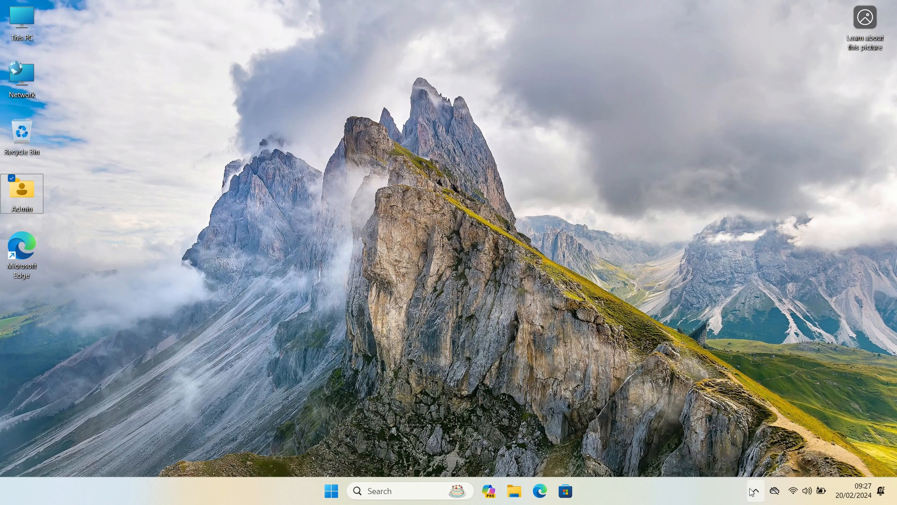
{"action": "left_click", "coordinate": [756, 491]}
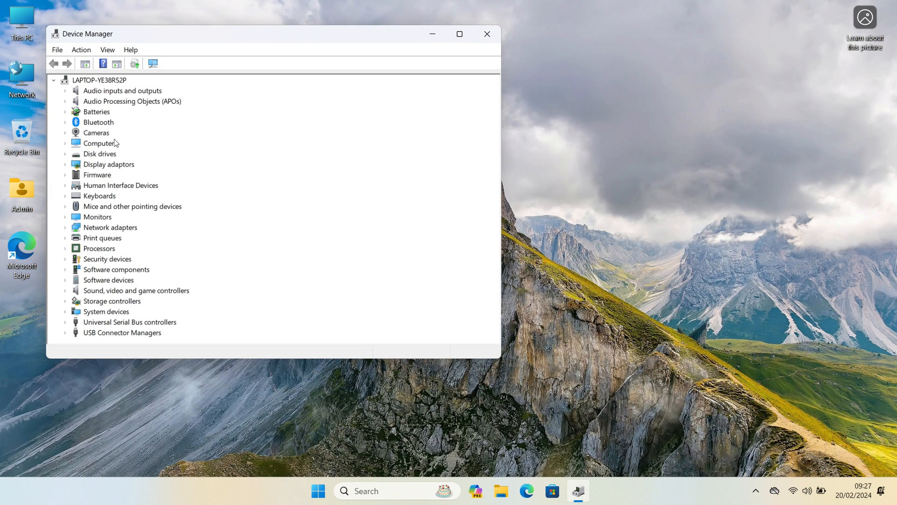
Step: Expand Cameras to confirm the HP Wide Vision HD Camera is listed
{"action": "left_click", "coordinate": [65, 132]}
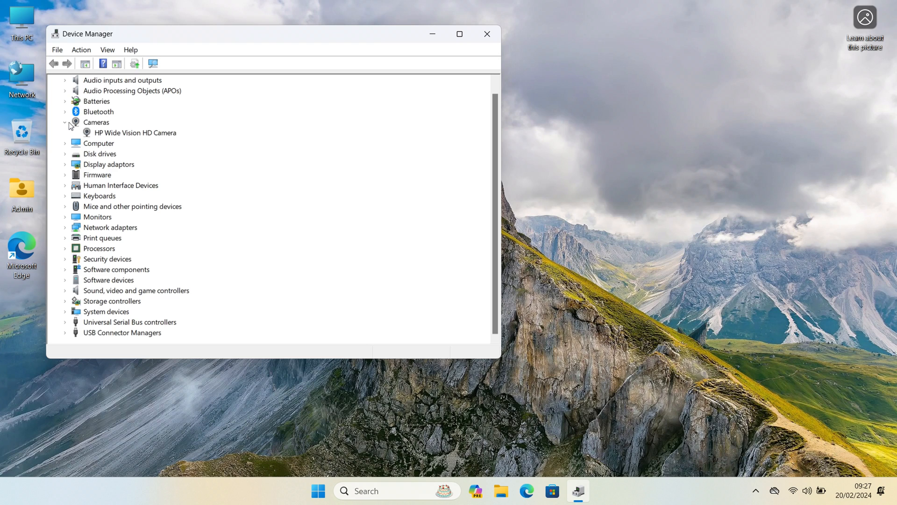
{"action": "left_click", "coordinate": [64, 121]}
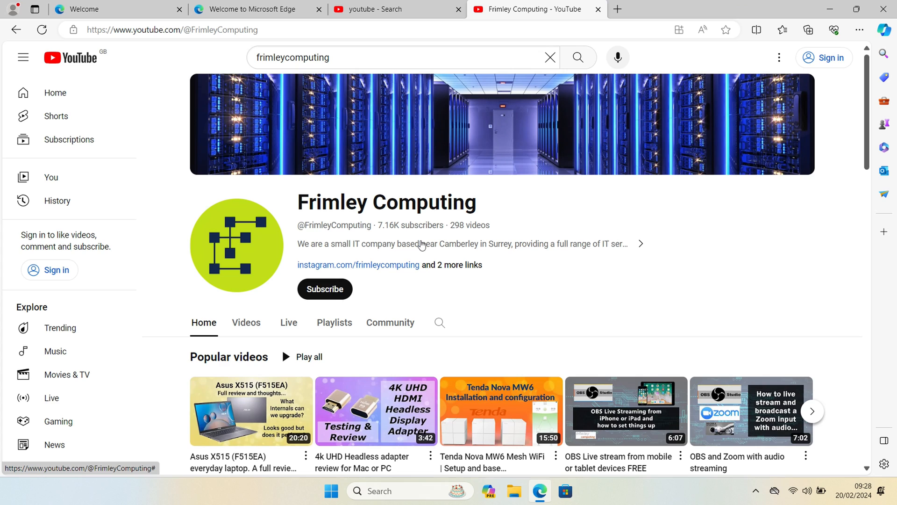
Step: From the channel's Videos list, start the Dell Inspiron 15 5501 LCD panel replacement video
{"action": "scroll", "scroll_direction": "down", "scroll_amount": 3}
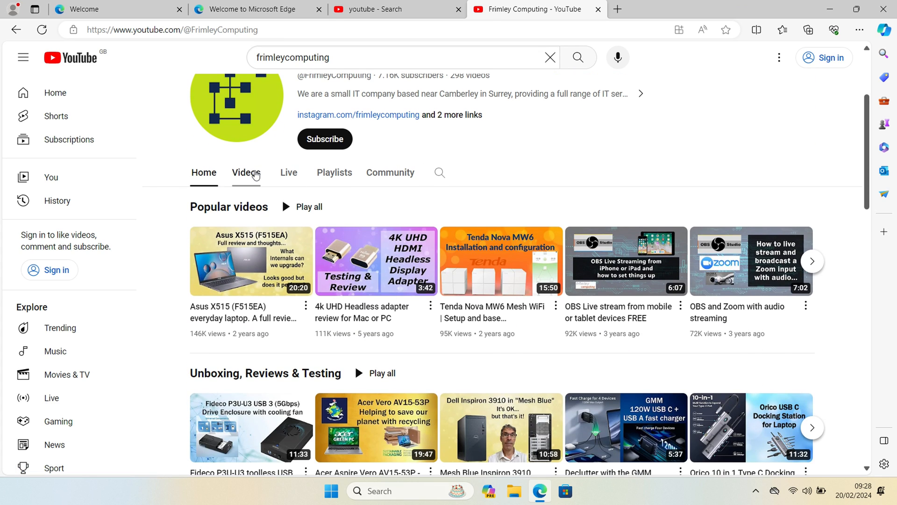
{"action": "left_click", "coordinate": [246, 172]}
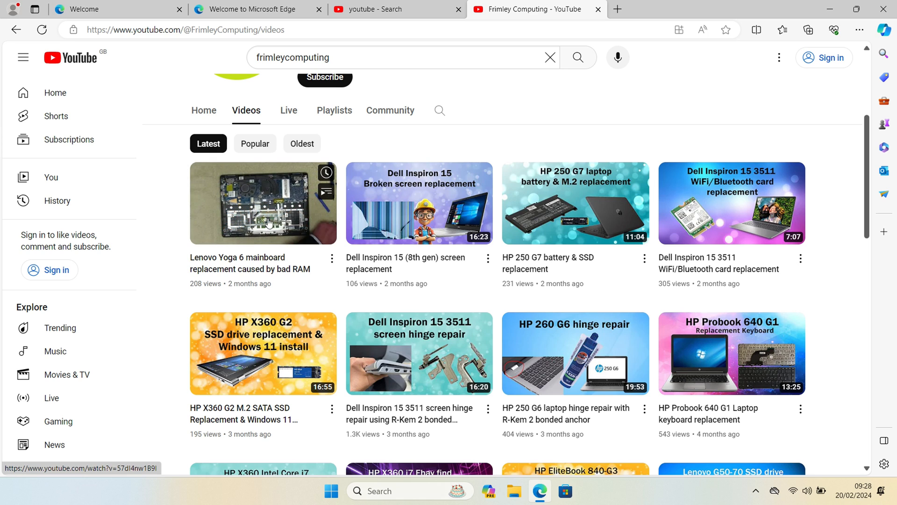
{"action": "mouse_move", "coordinate": [373, 219]}
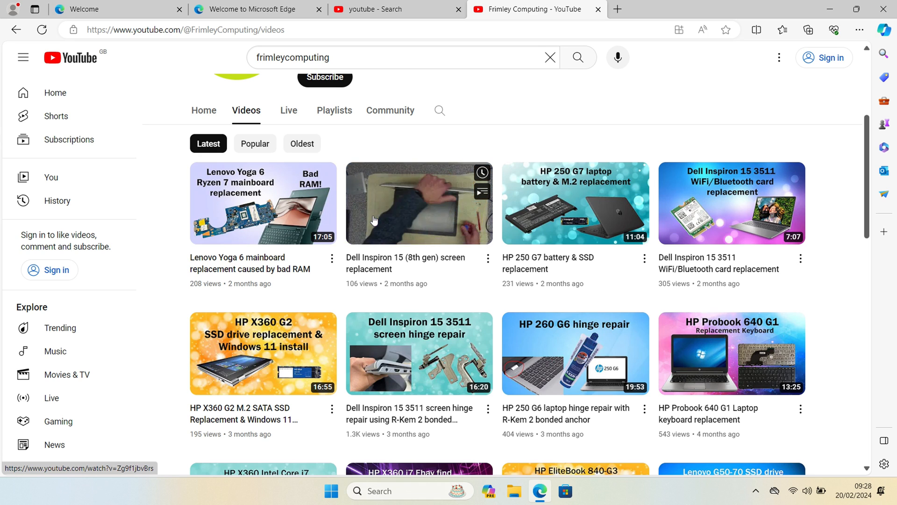
{"action": "left_click", "coordinate": [419, 203]}
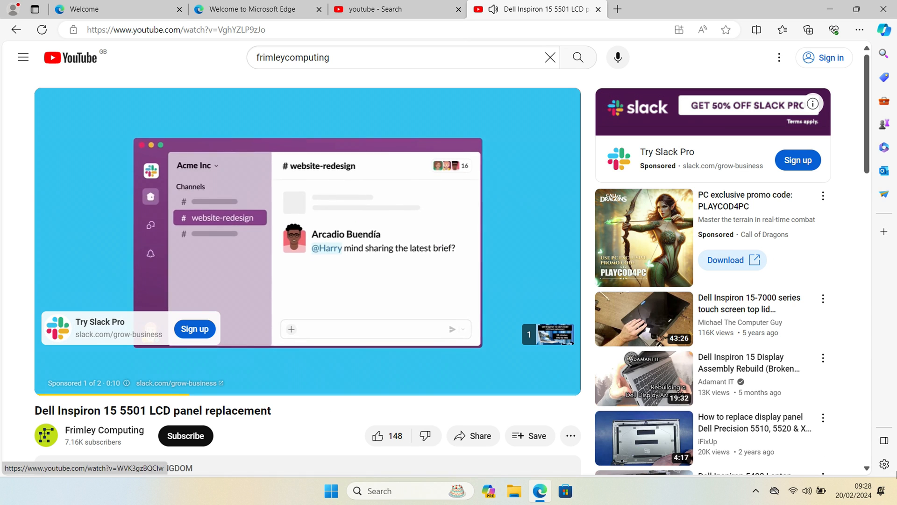
Step: Set the speaker volume in Quick Settings and seek ahead to about 15:02 in the video
{"action": "left_click", "coordinate": [808, 491]}
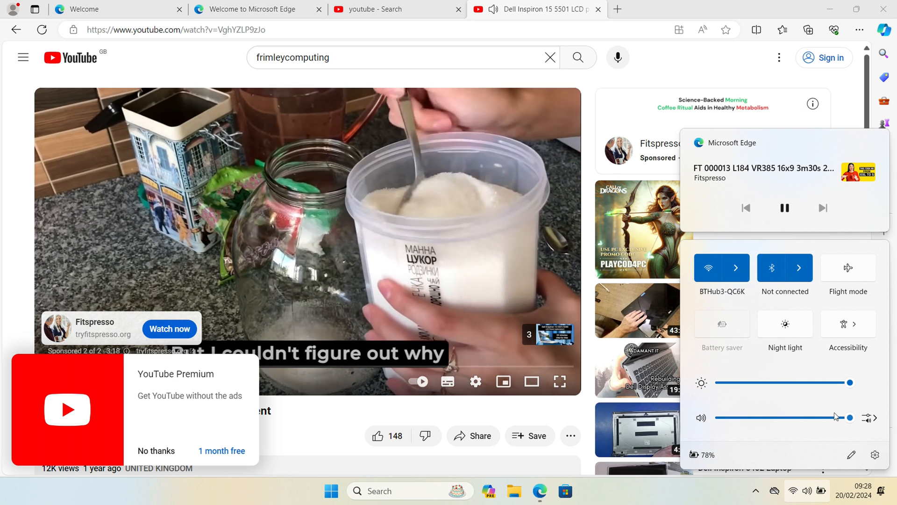
{"action": "left_click", "coordinate": [872, 417]}
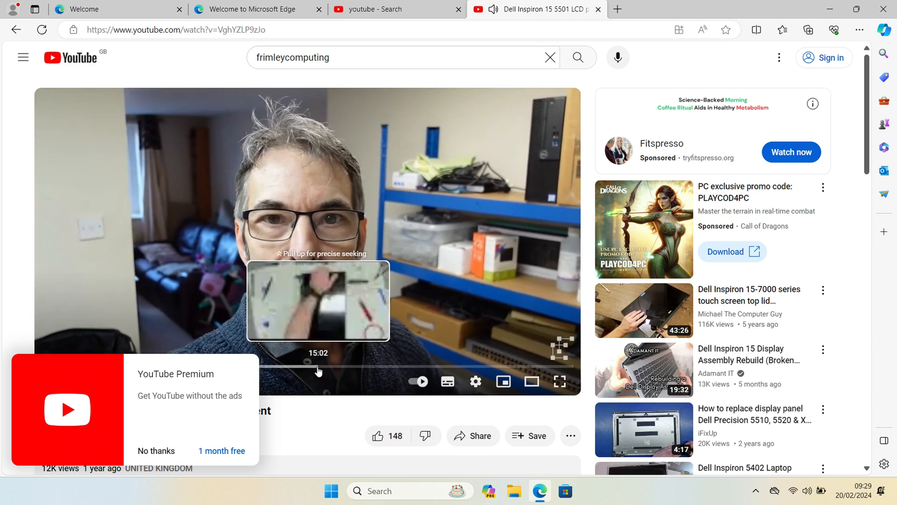
{"action": "left_click", "coordinate": [319, 368]}
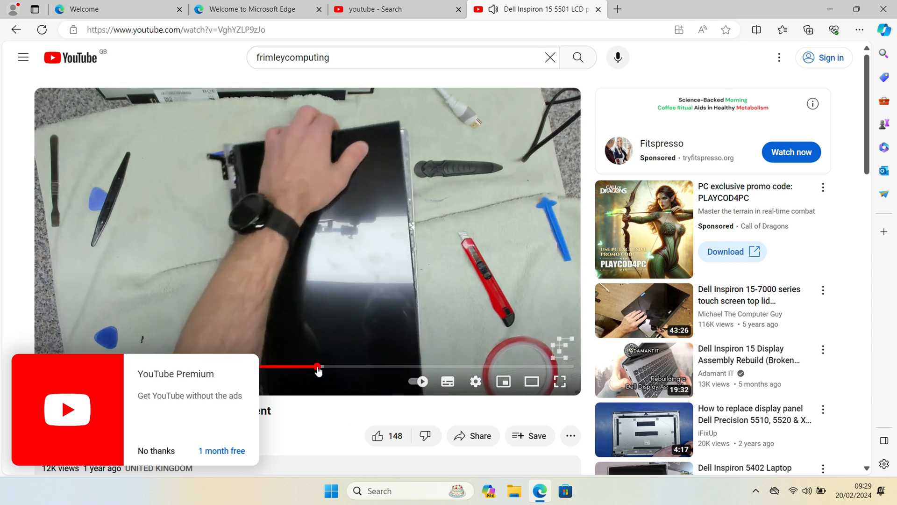
{"action": "left_click", "coordinate": [156, 450]}
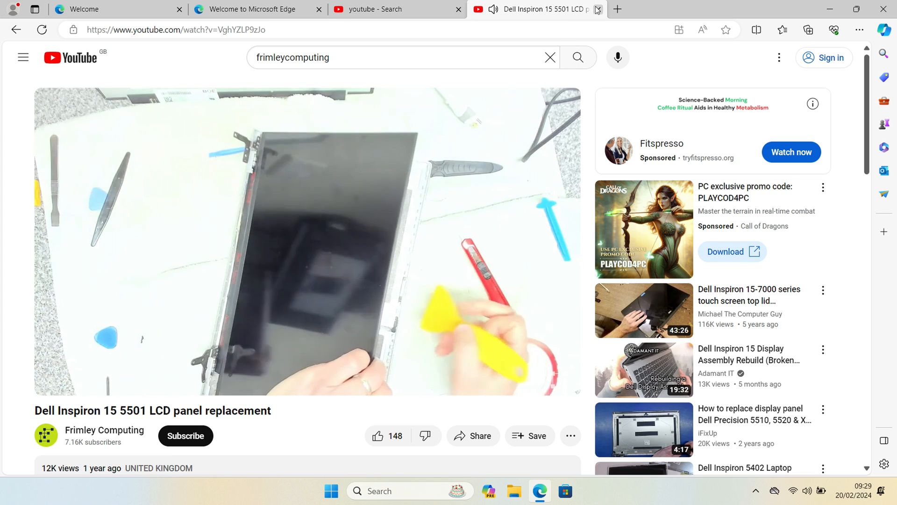
Step: Close the video tab and the Edge window to return to the desktop
{"action": "left_click", "coordinate": [598, 9]}
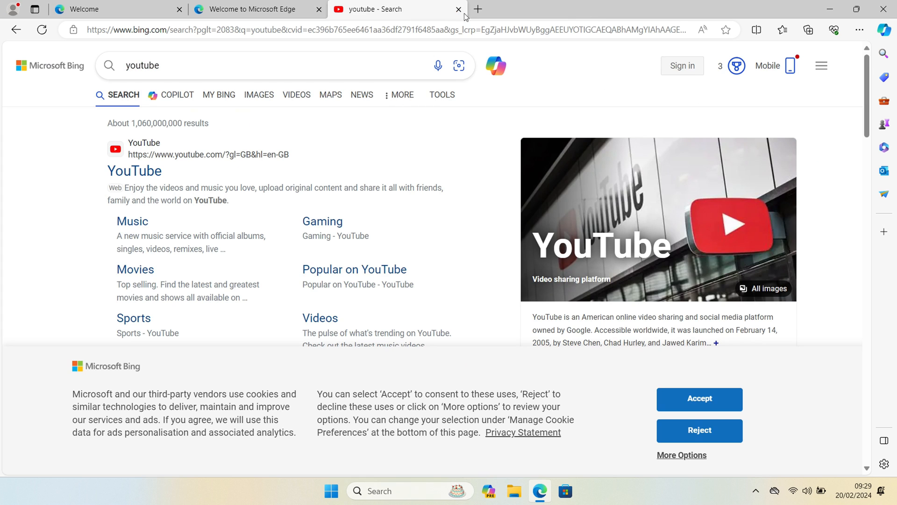
{"action": "left_click", "coordinate": [458, 9]}
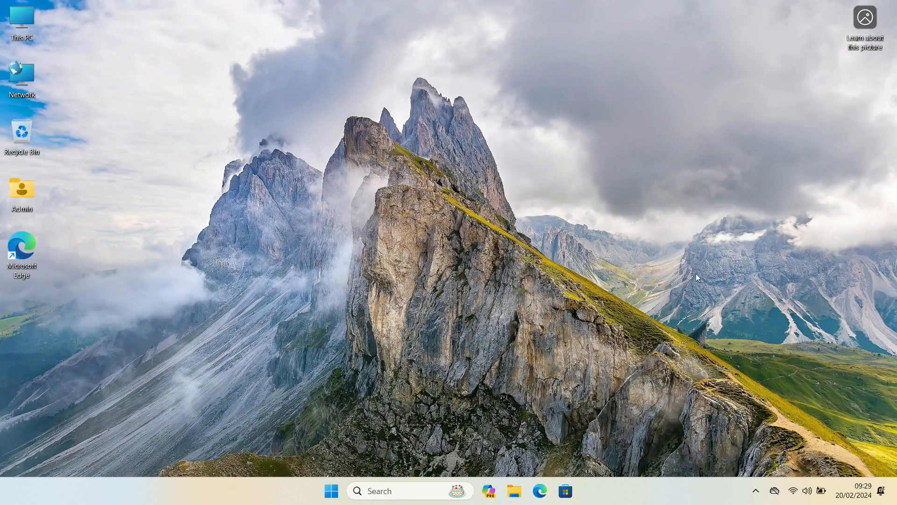
Step: Launch the Camera app and decline precise location access to see the live preview
{"action": "left_click", "coordinate": [407, 491]}
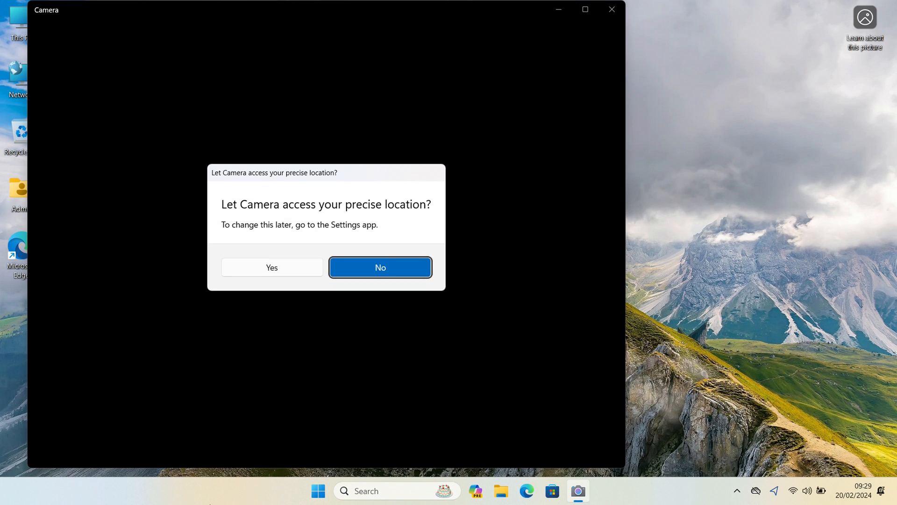
{"action": "left_click", "coordinate": [381, 267]}
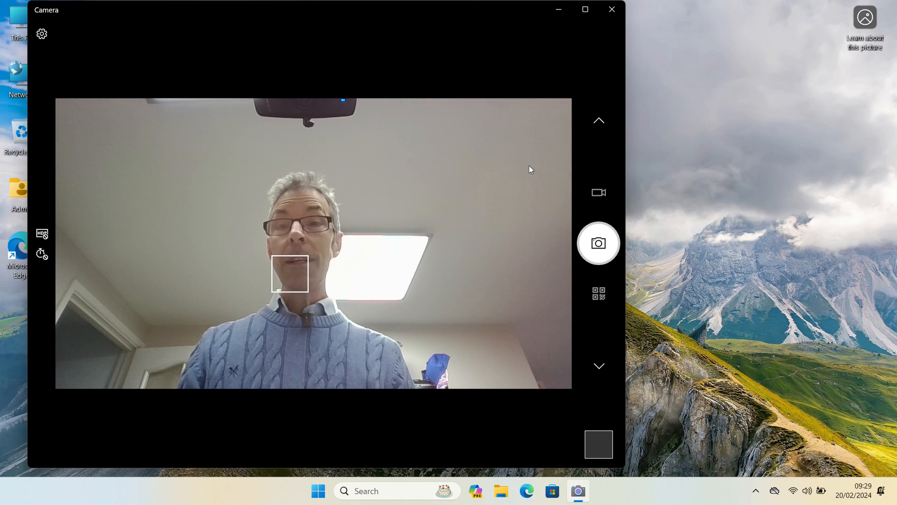
{"action": "mouse_move", "coordinate": [611, 10]}
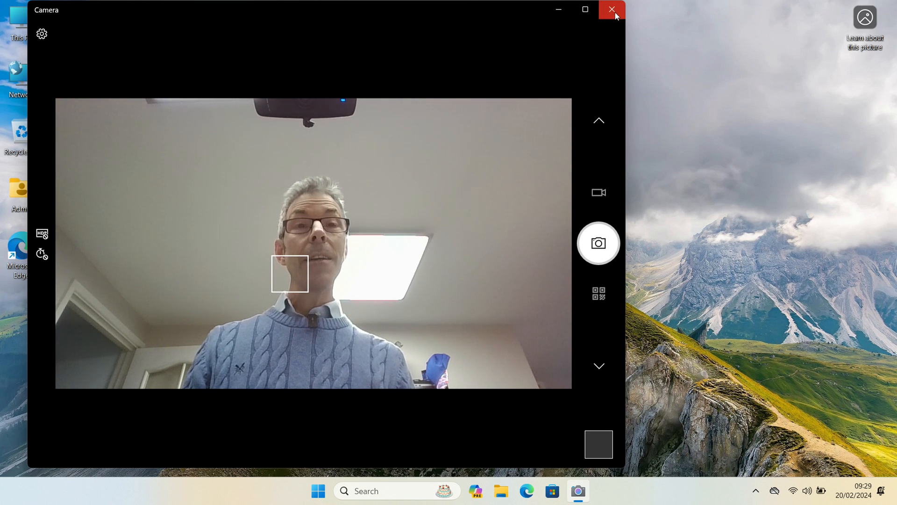